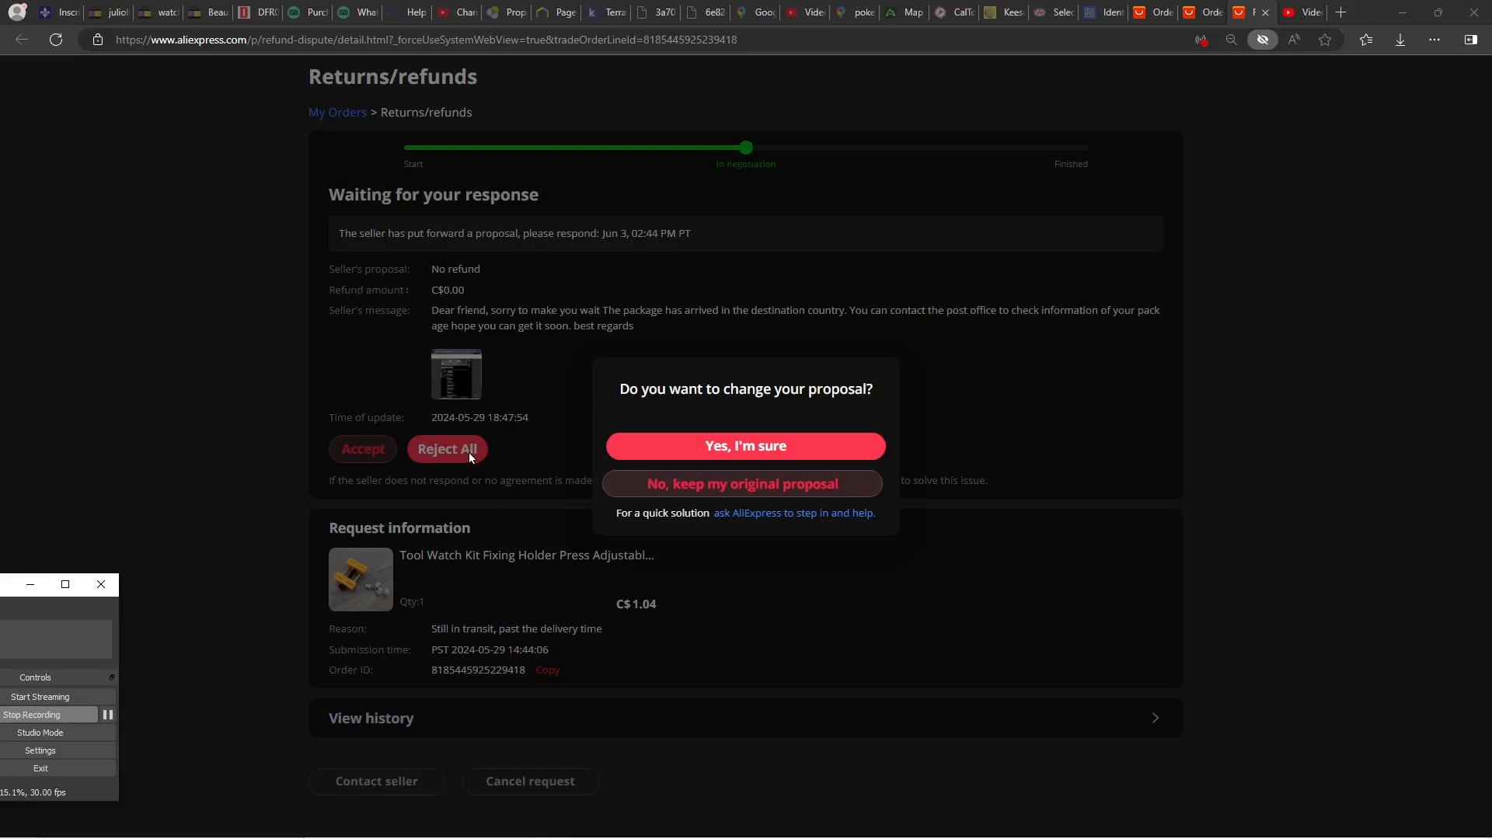
pyautogui.moveTo(537, 320)
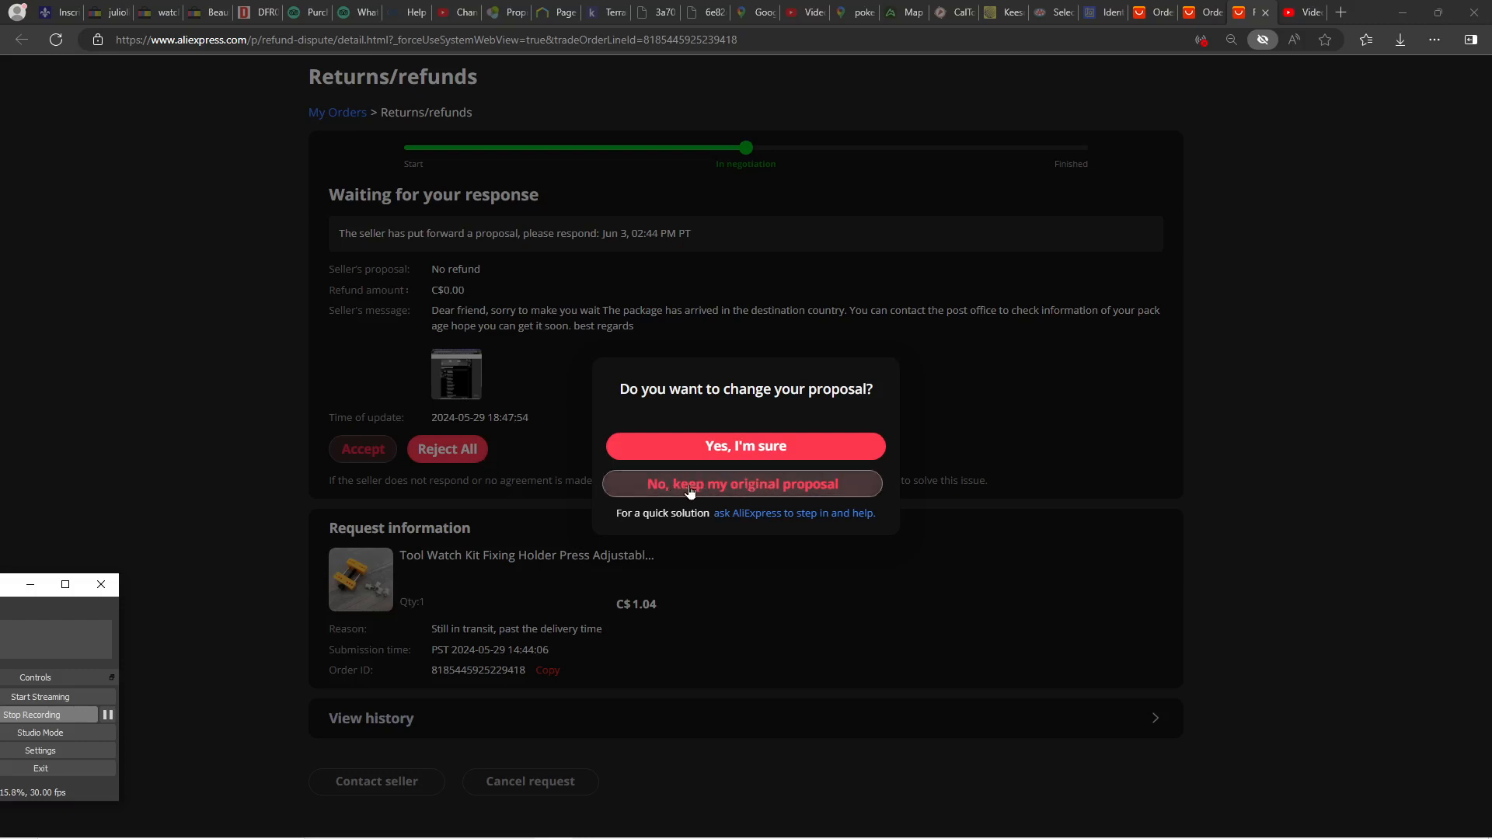
pyautogui.moveTo(732, 493)
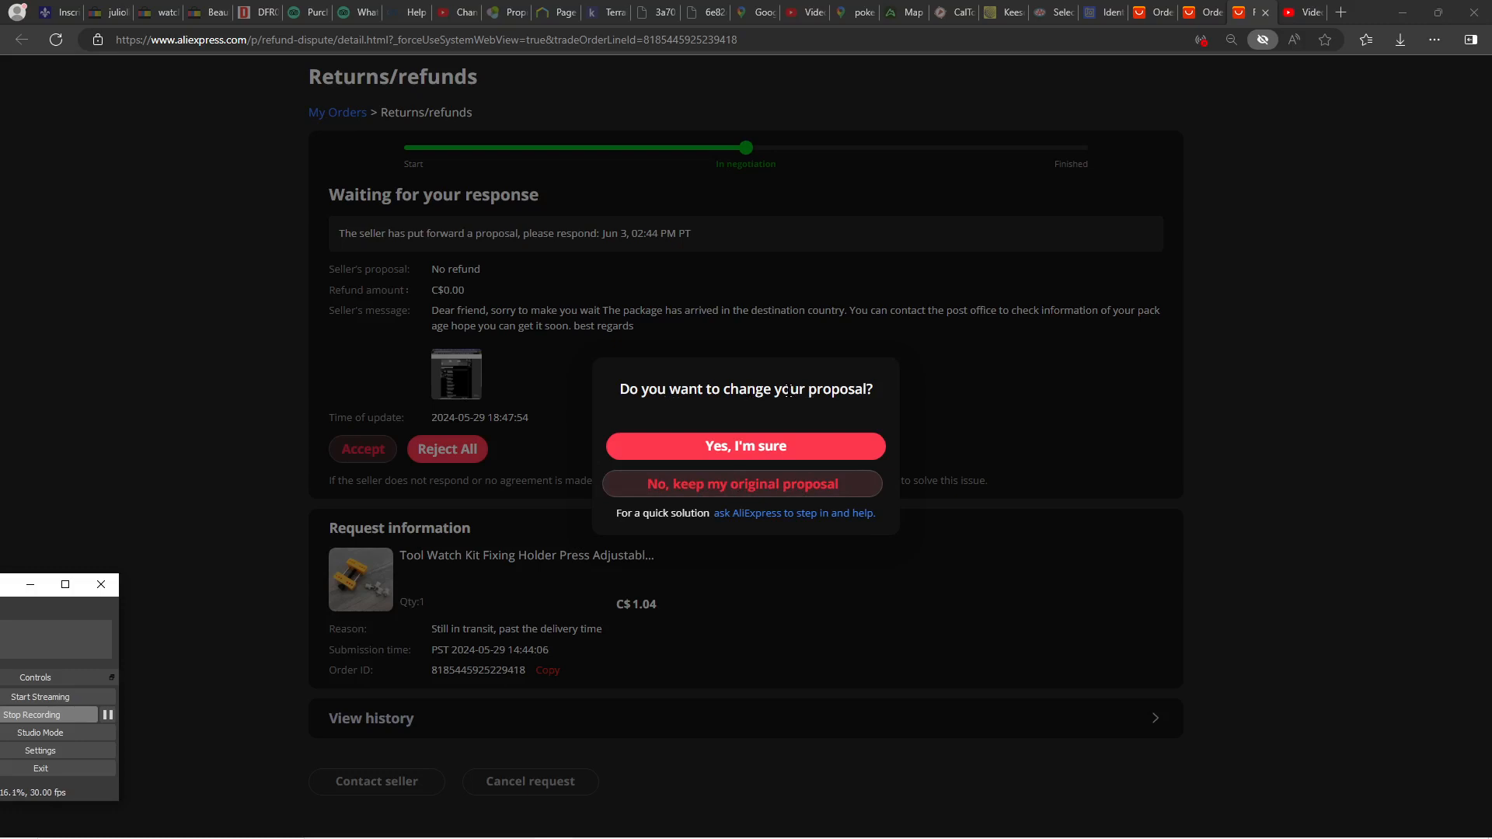
pyautogui.moveTo(700, 457)
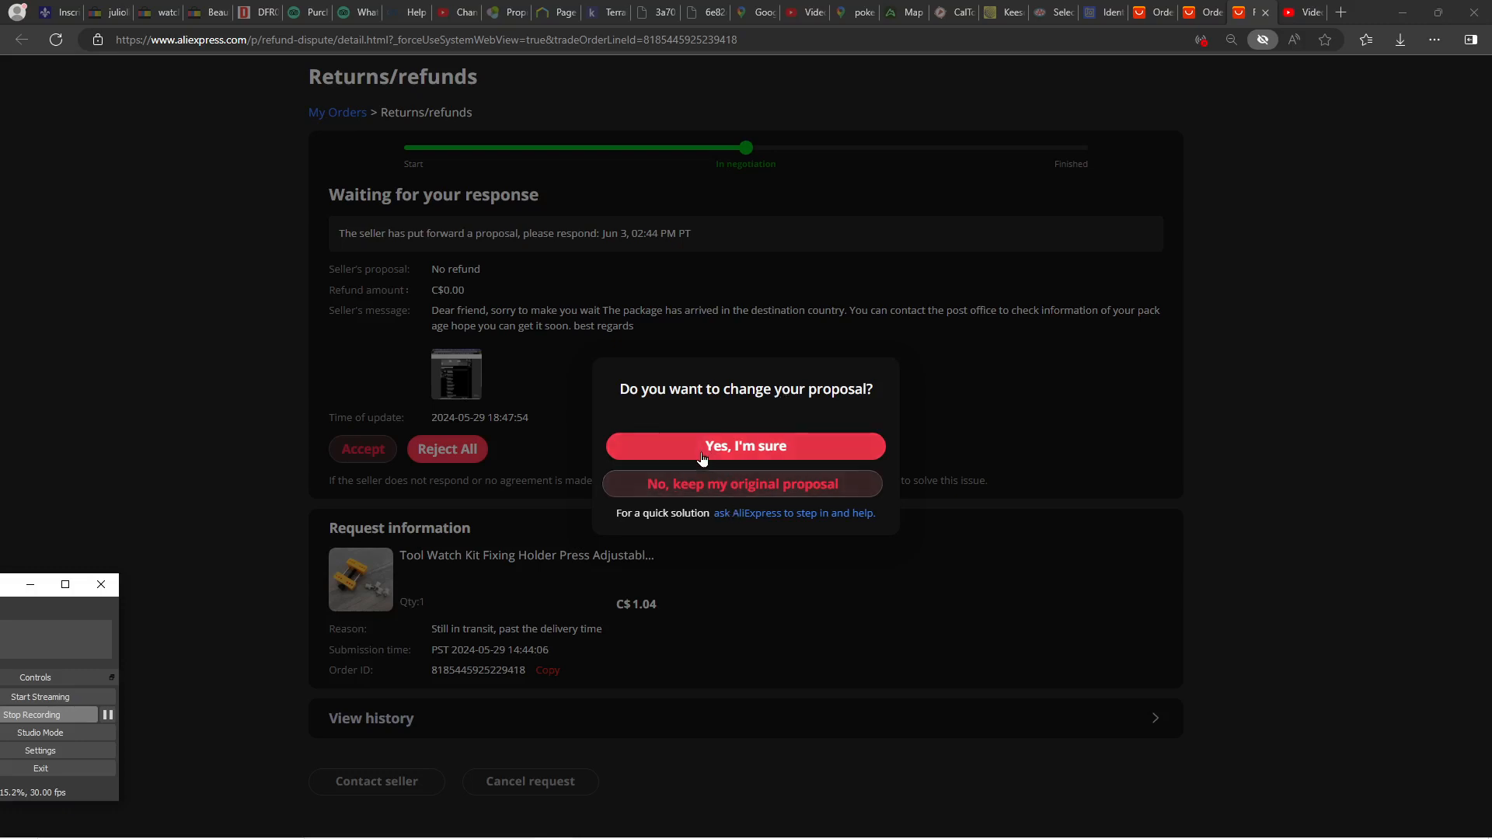
pyautogui.moveTo(654, 489)
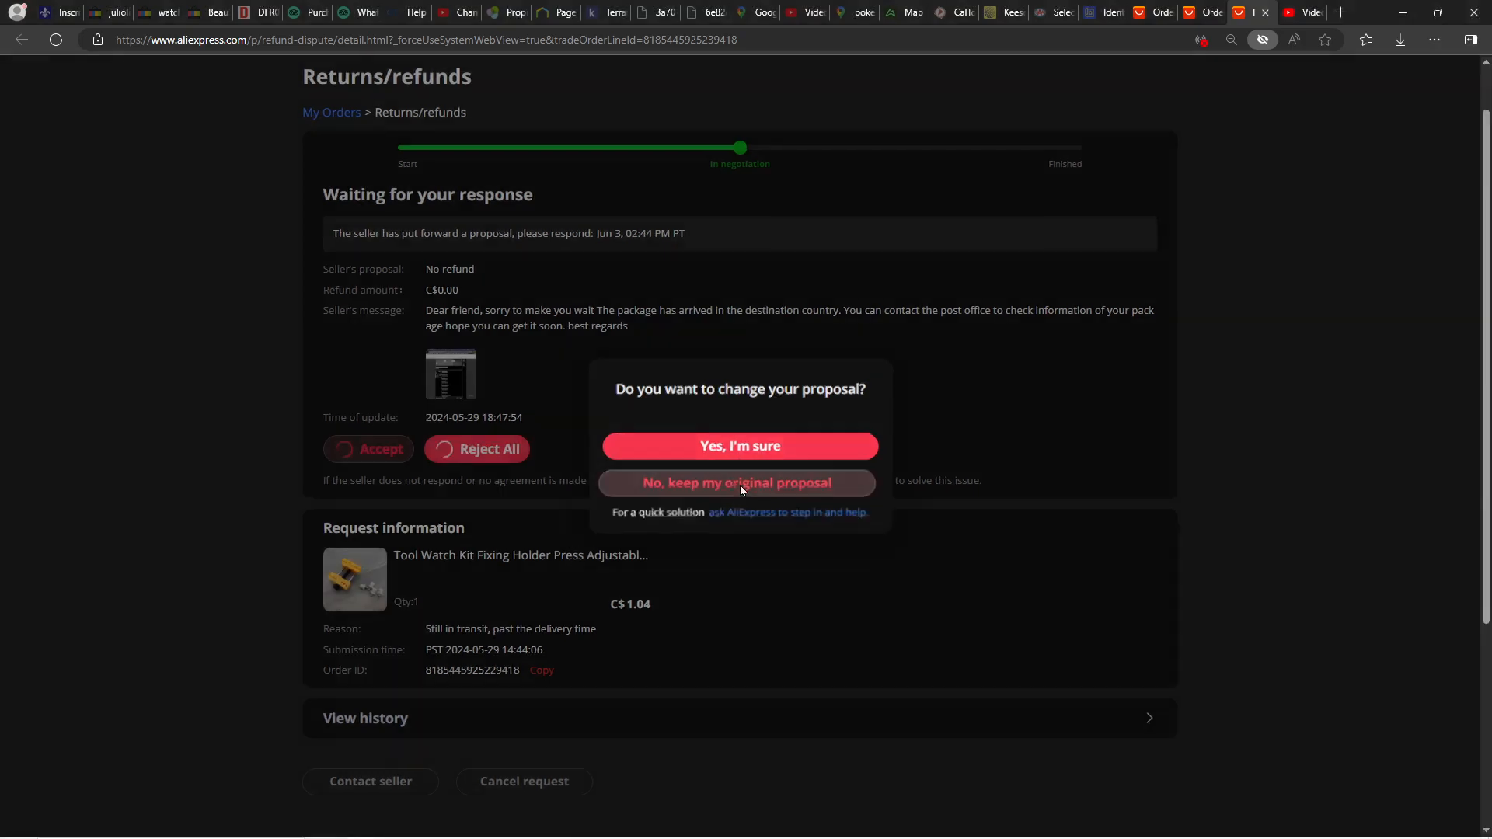
# - Reject the seller's no-refund proposal, keeping the original C$4.55 refund request pending the seller's reply
pyautogui.click(740, 482)
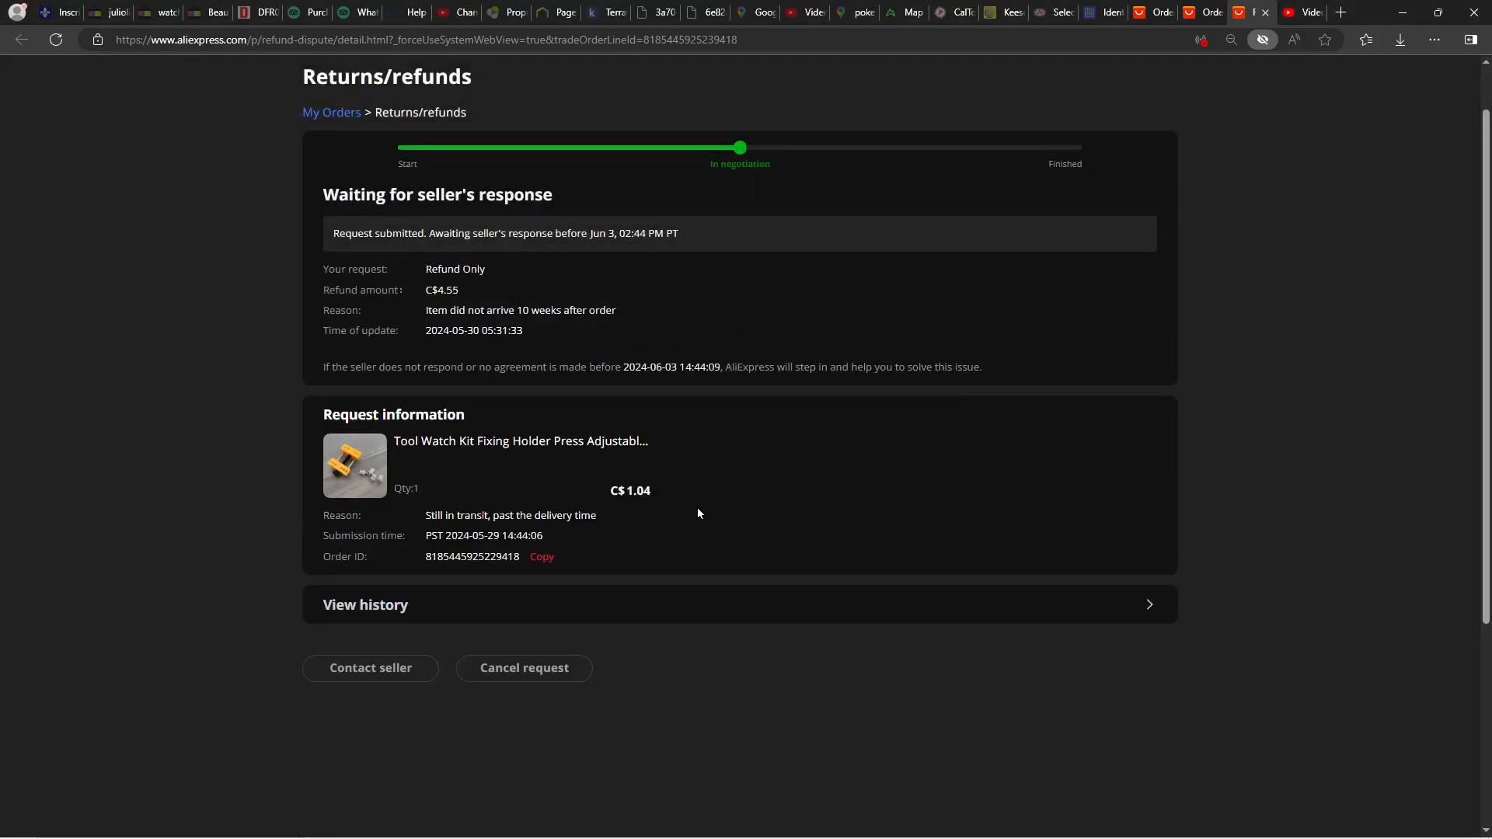
pyautogui.moveTo(633, 466)
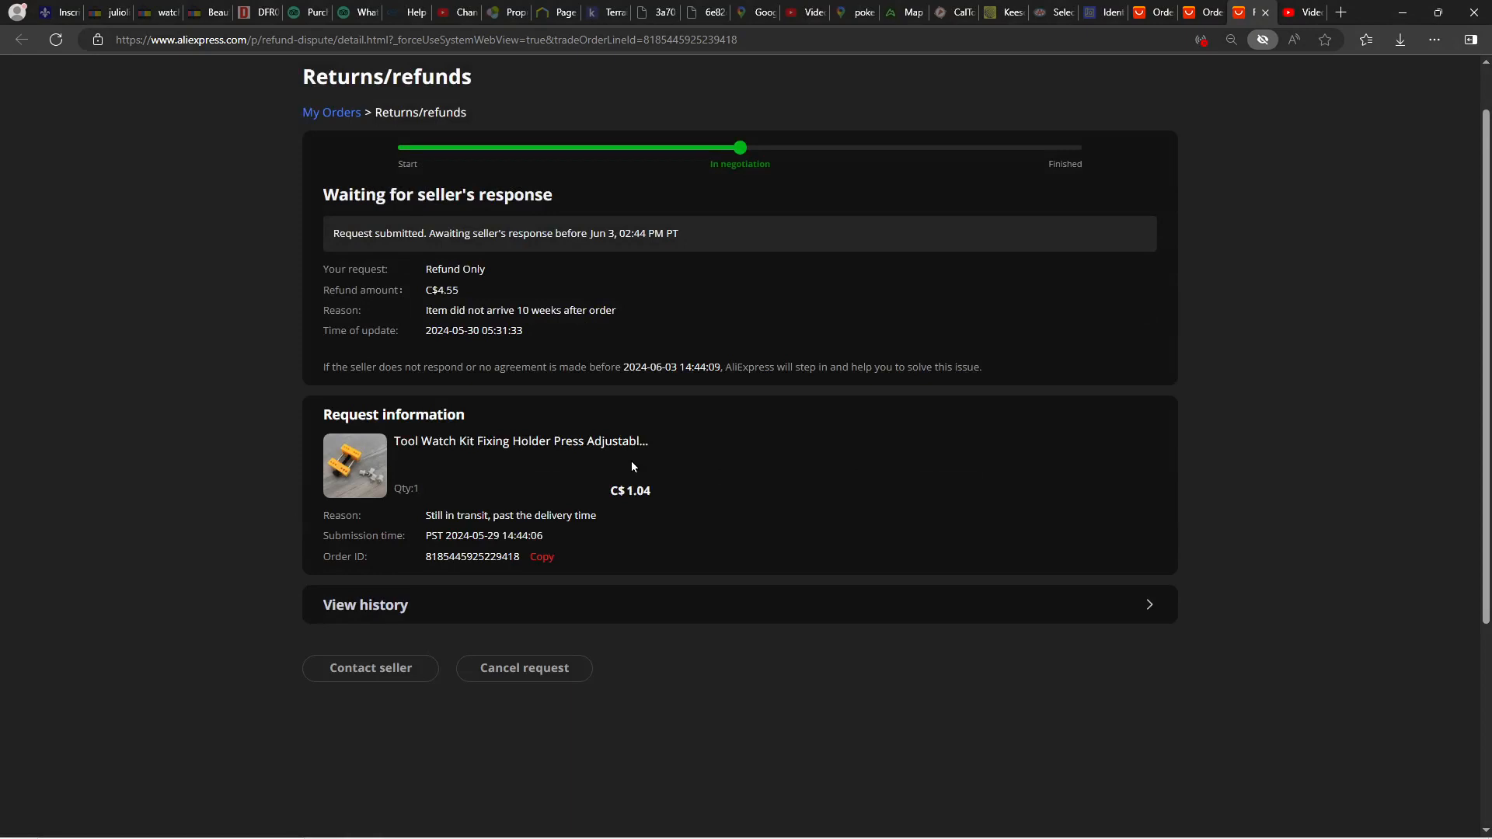
pyautogui.moveTo(695, 429)
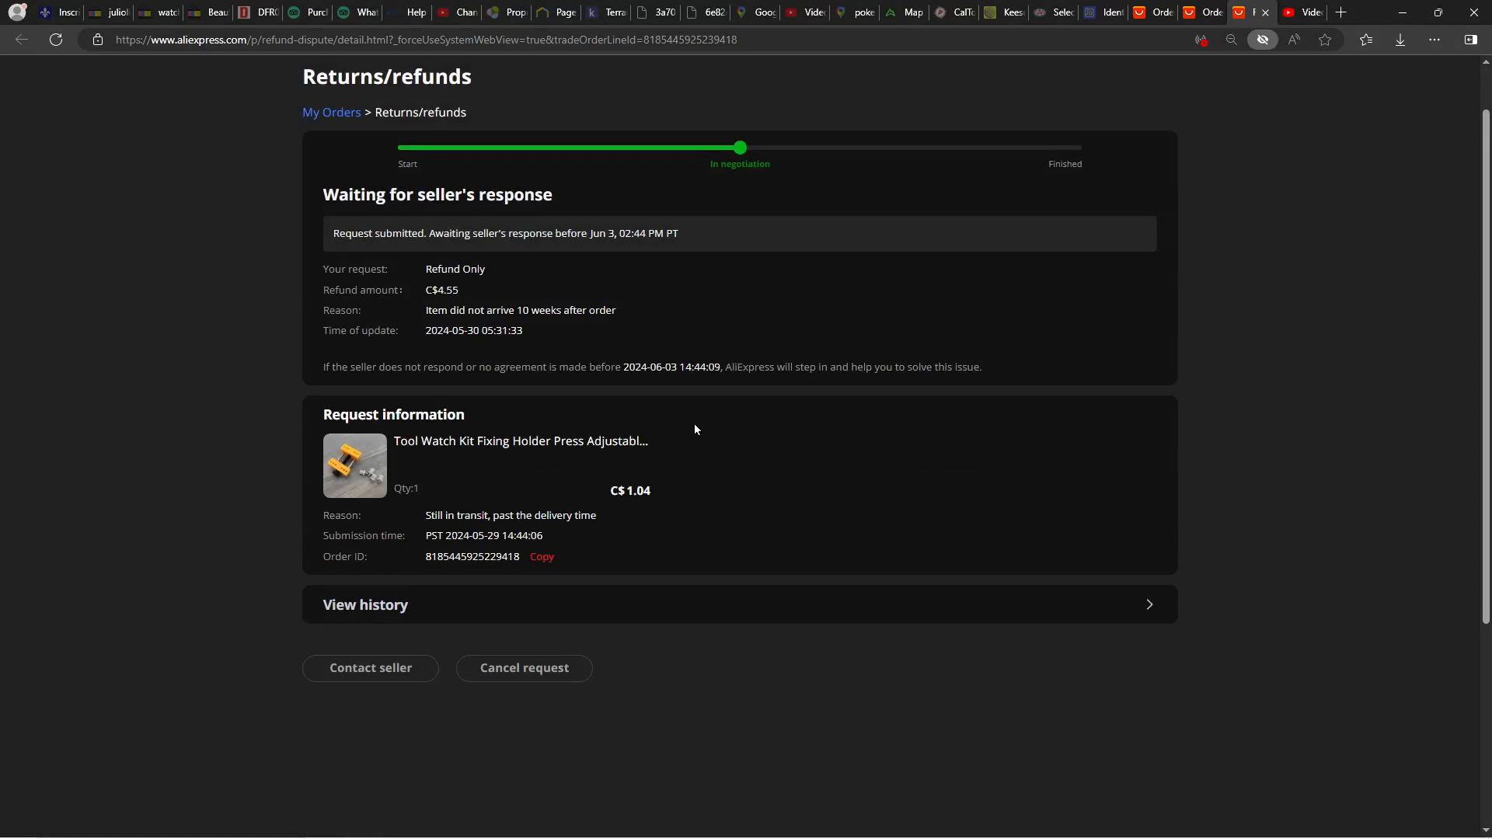
pyautogui.moveTo(698, 424)
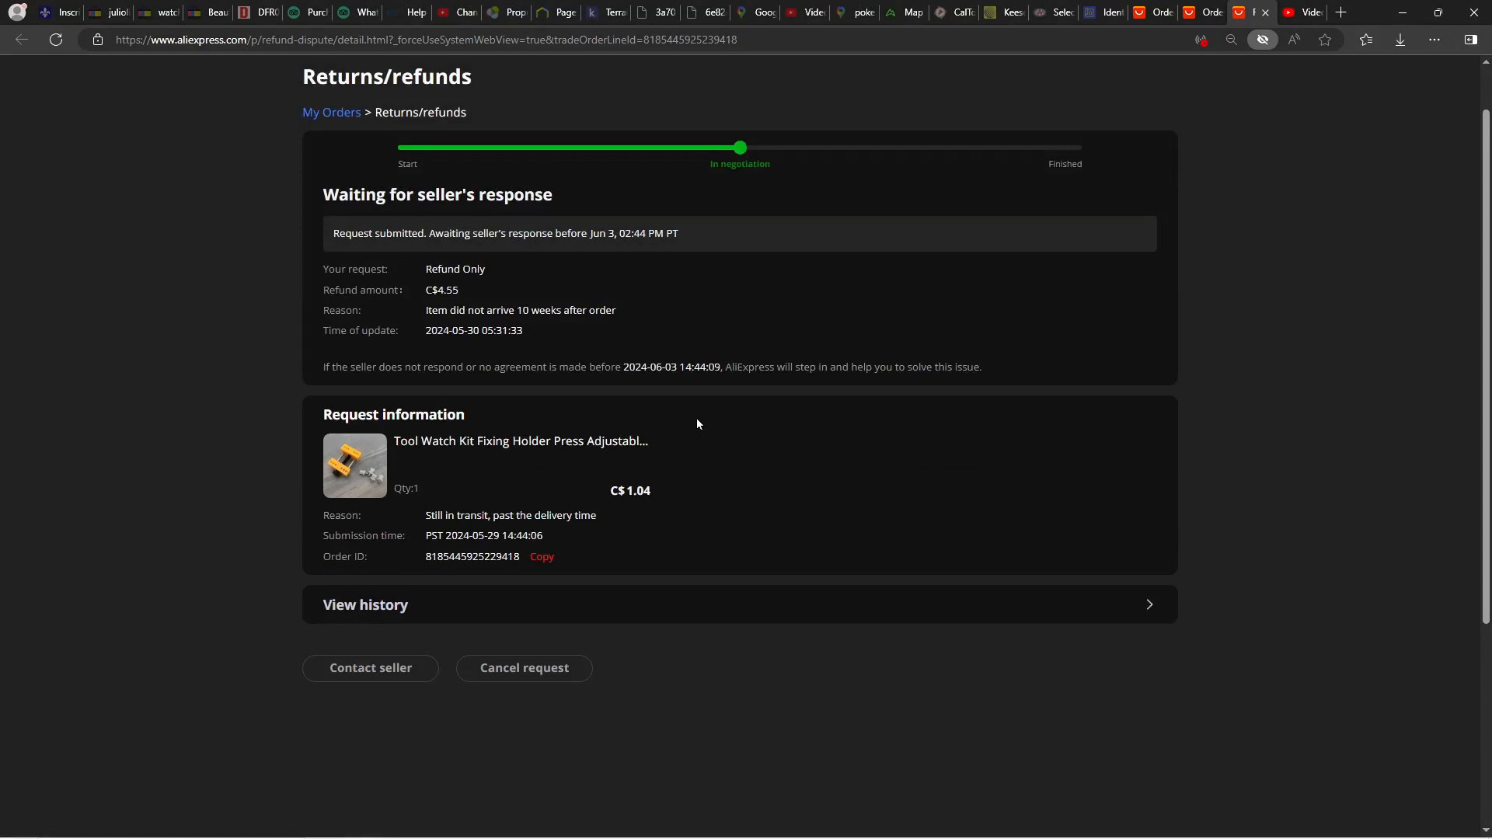
pyautogui.moveTo(645, 404)
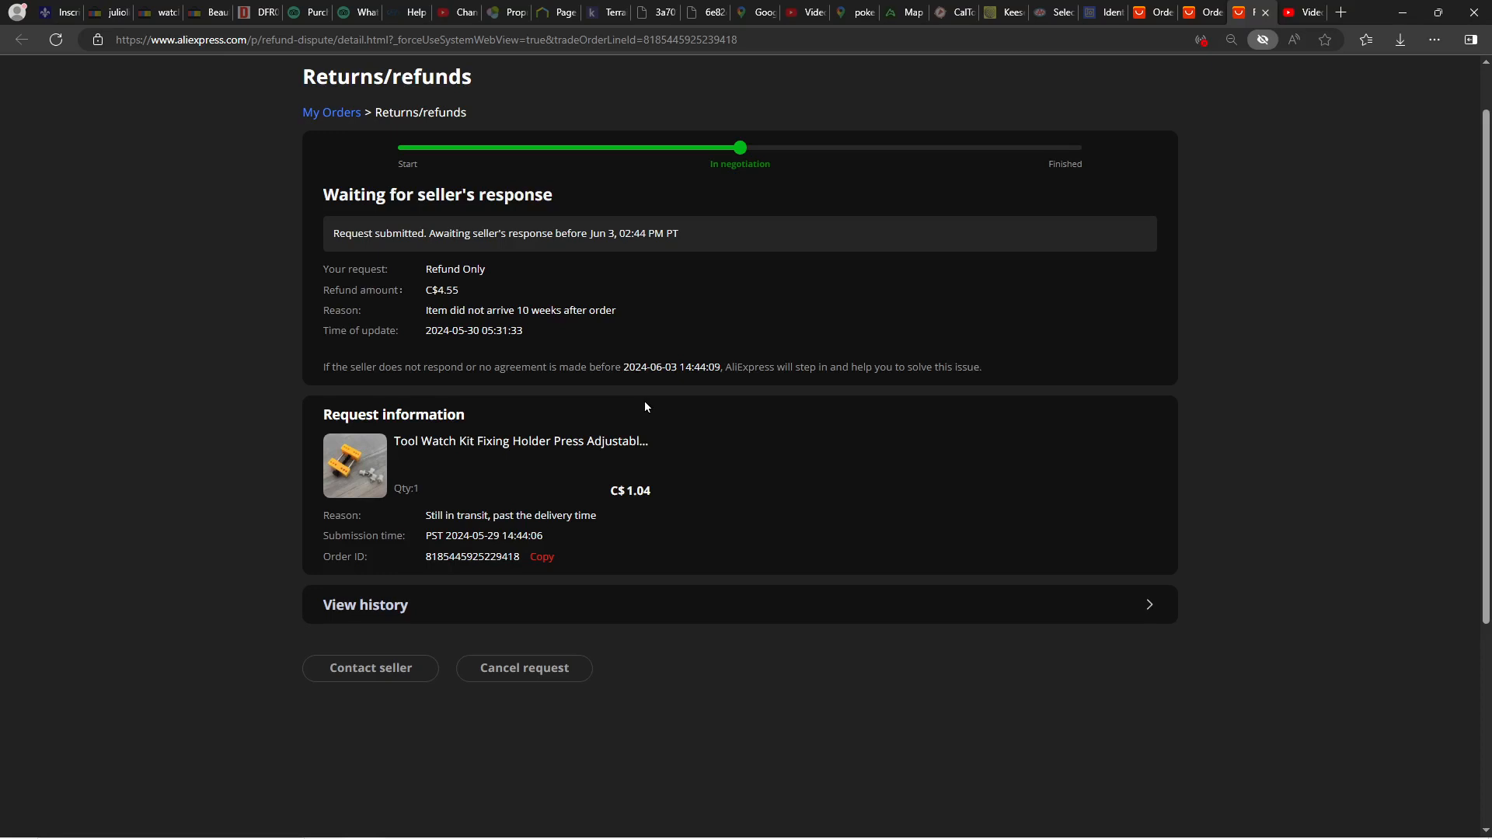
pyautogui.moveTo(475, 396)
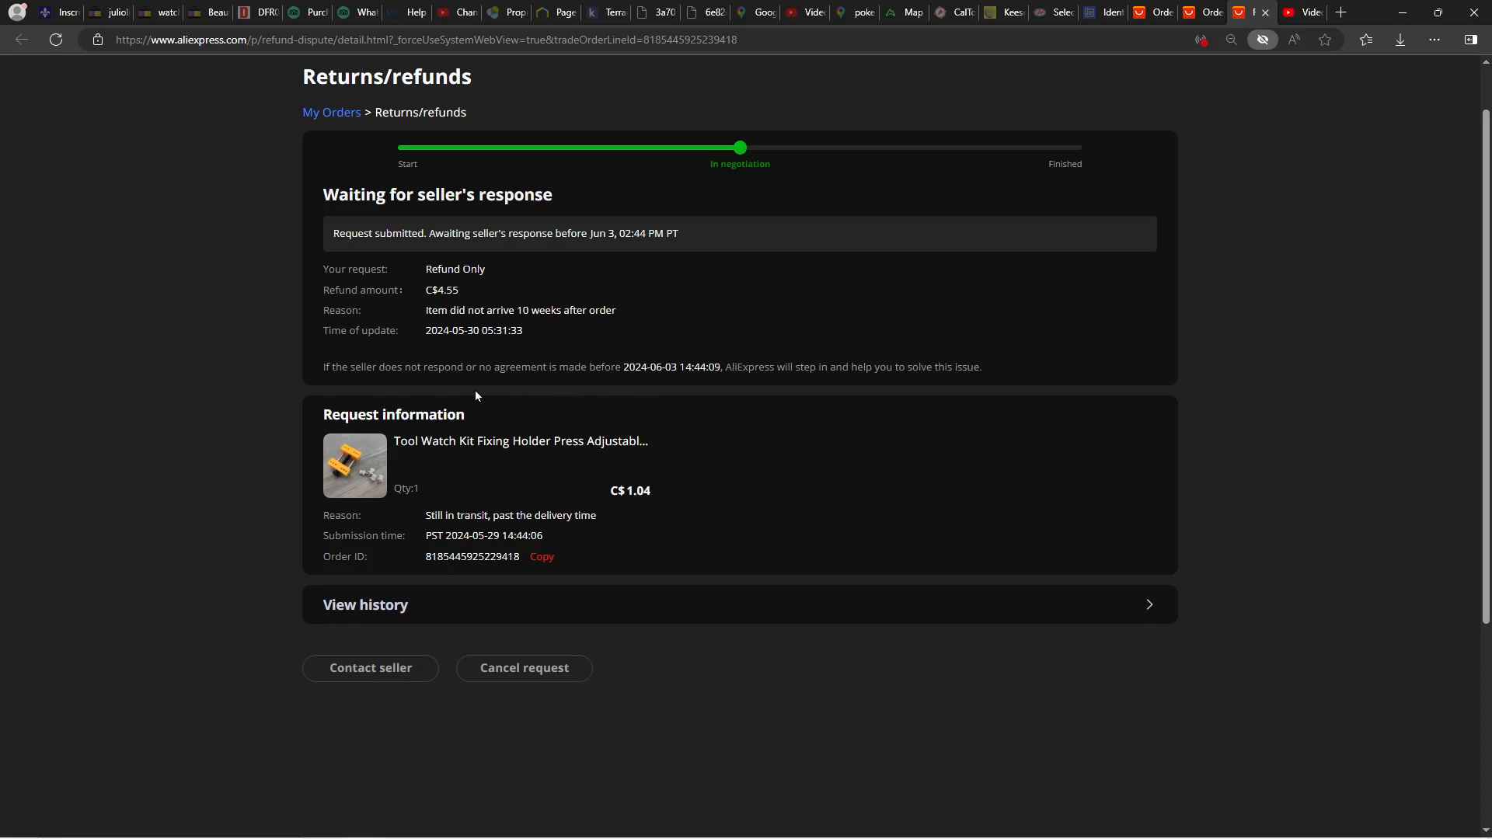
pyautogui.moveTo(479, 394)
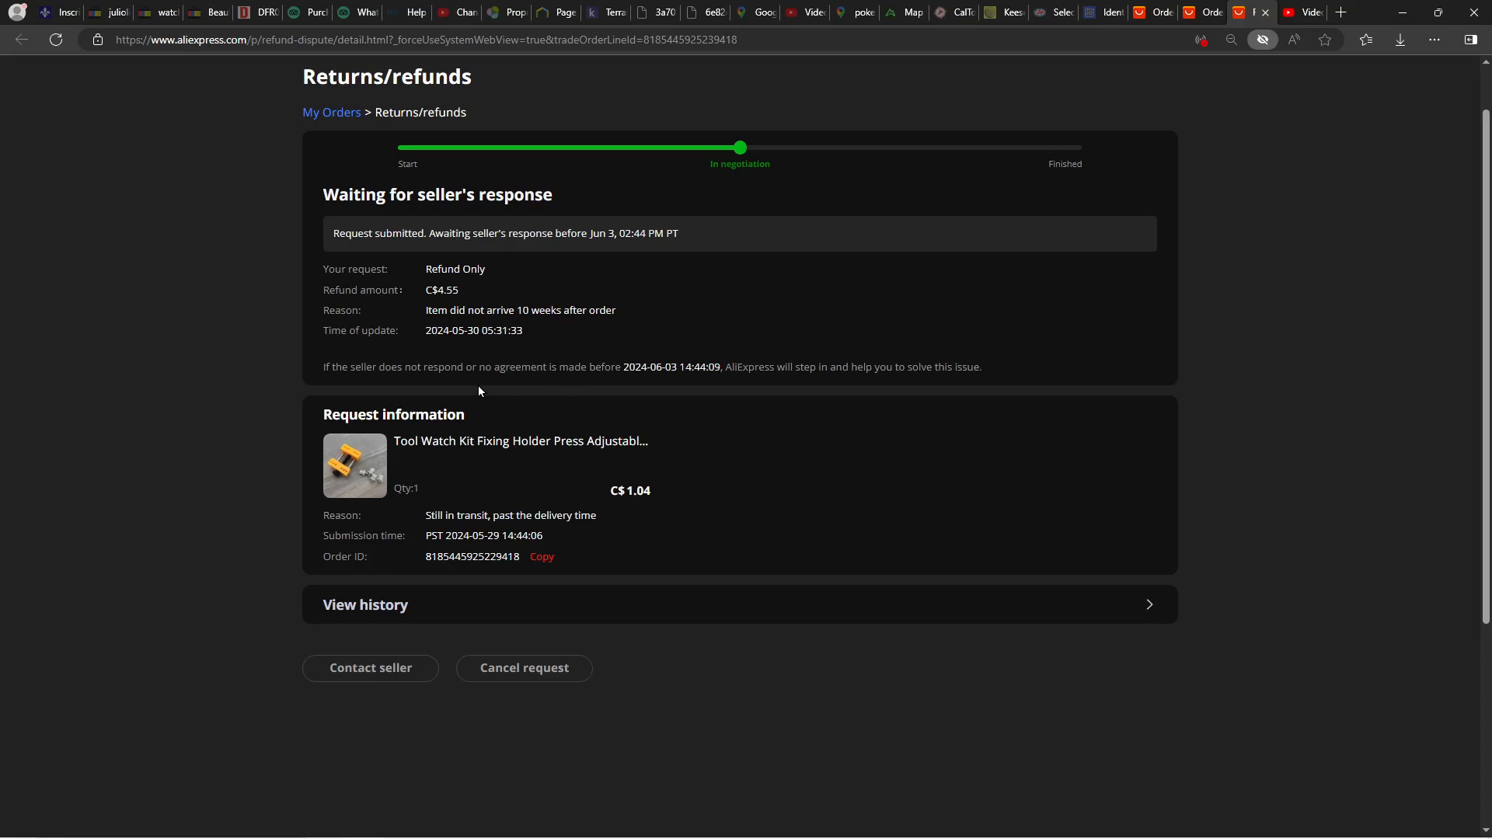
pyautogui.moveTo(495, 617)
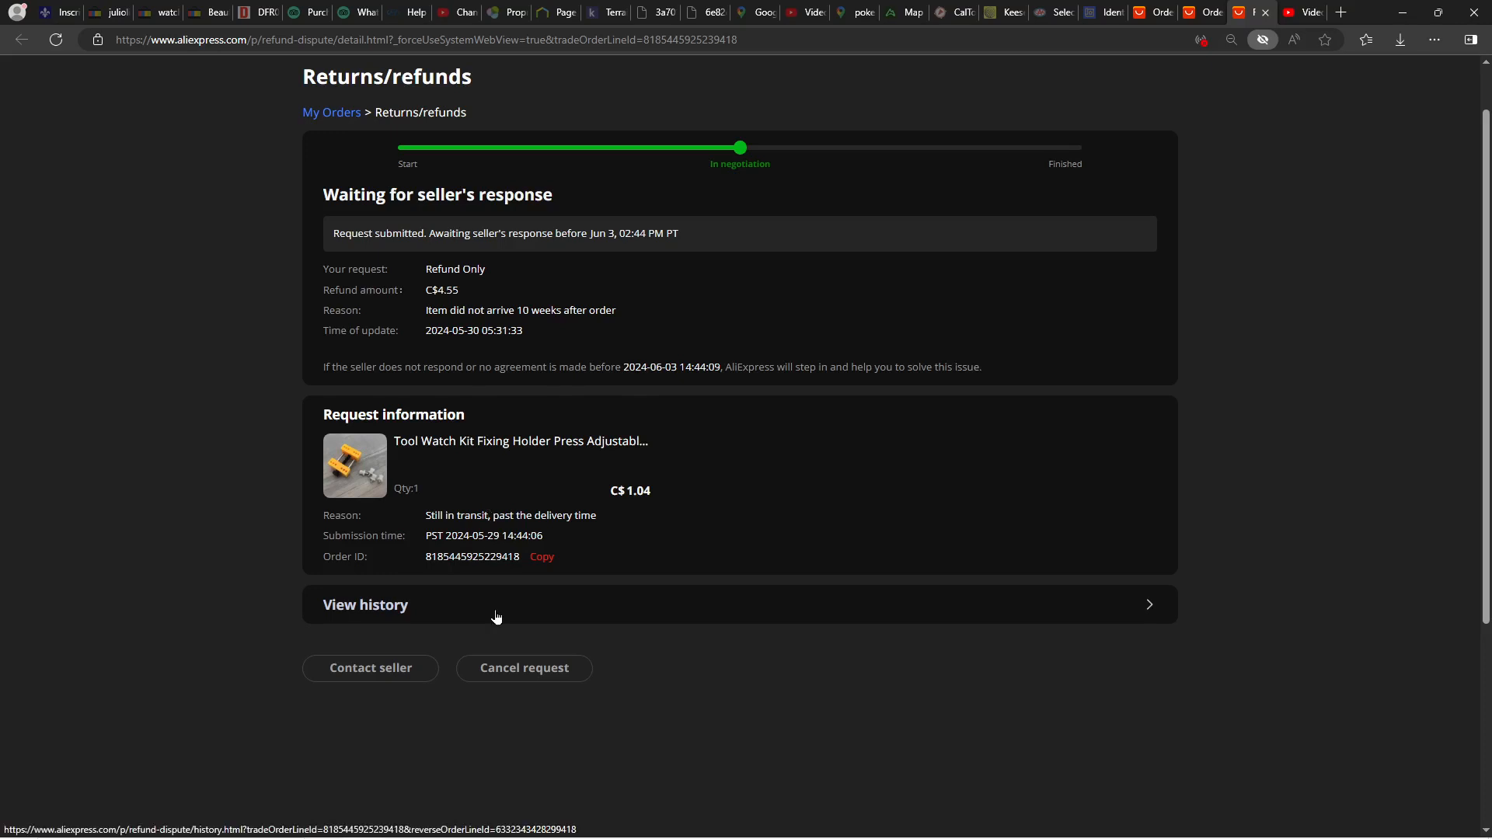
pyautogui.moveTo(600, 570)
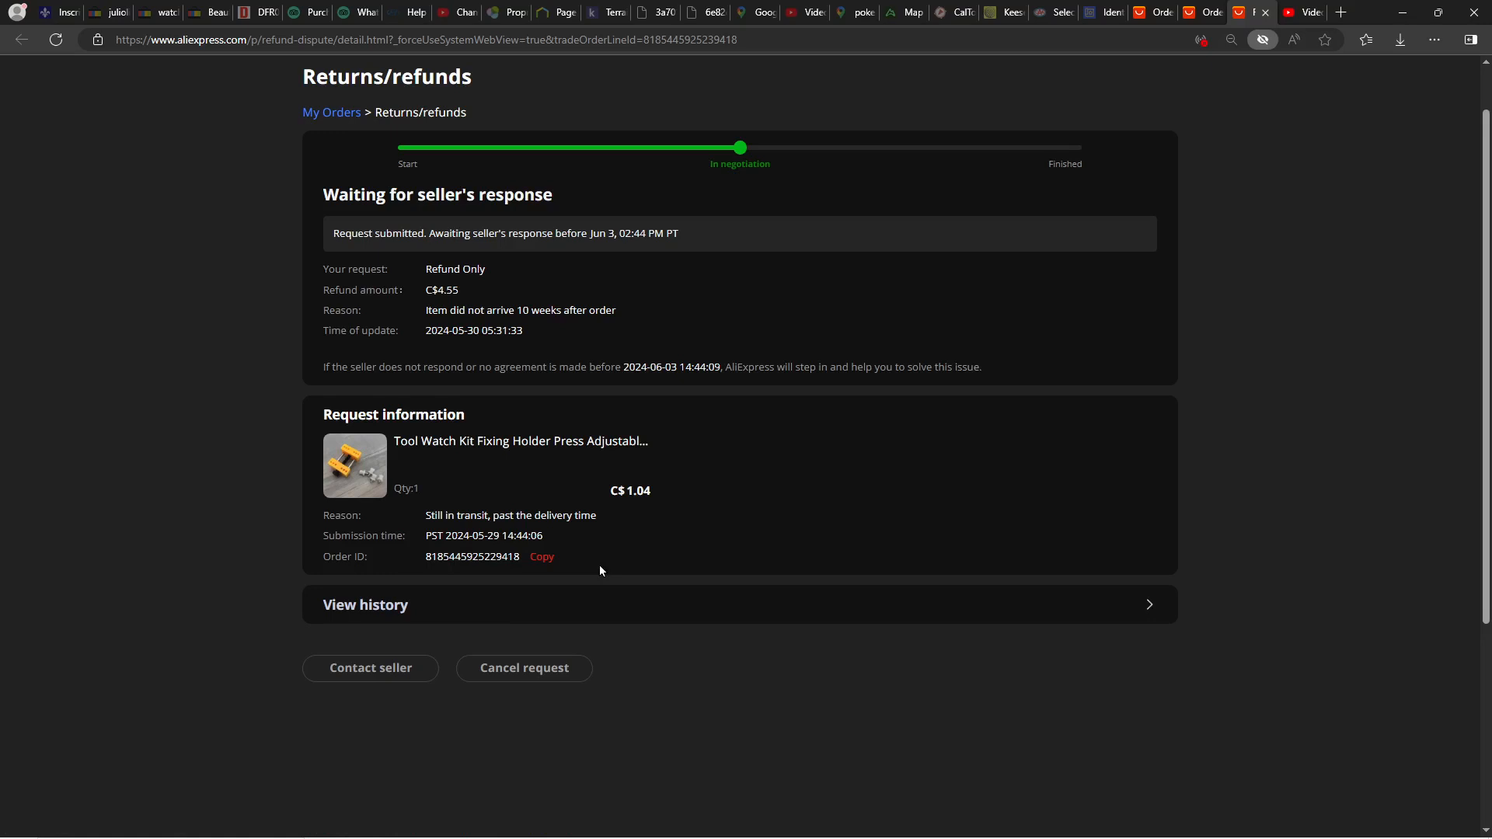
pyautogui.moveTo(696, 443)
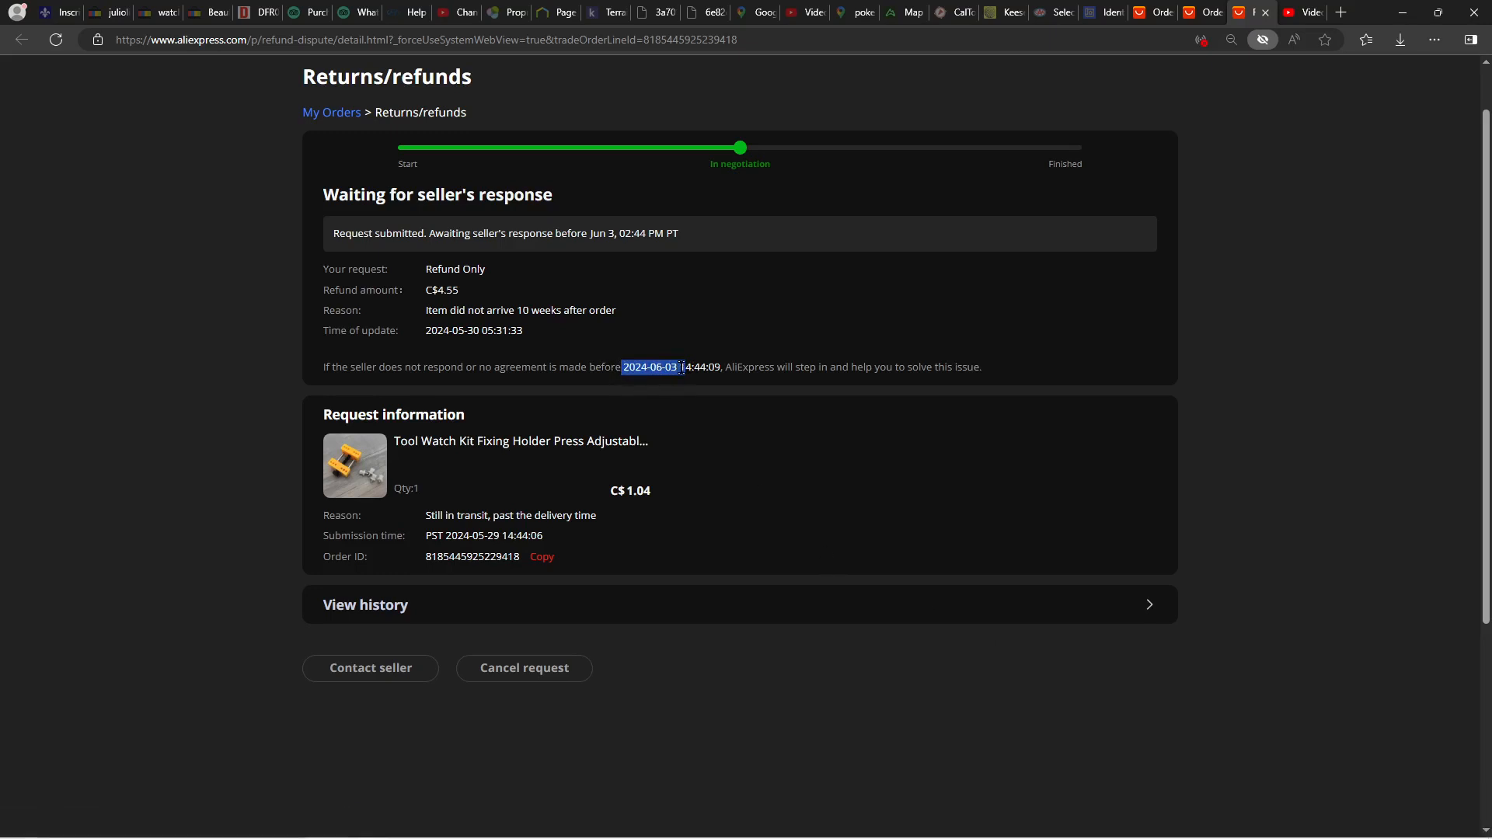
pyautogui.click(675, 367)
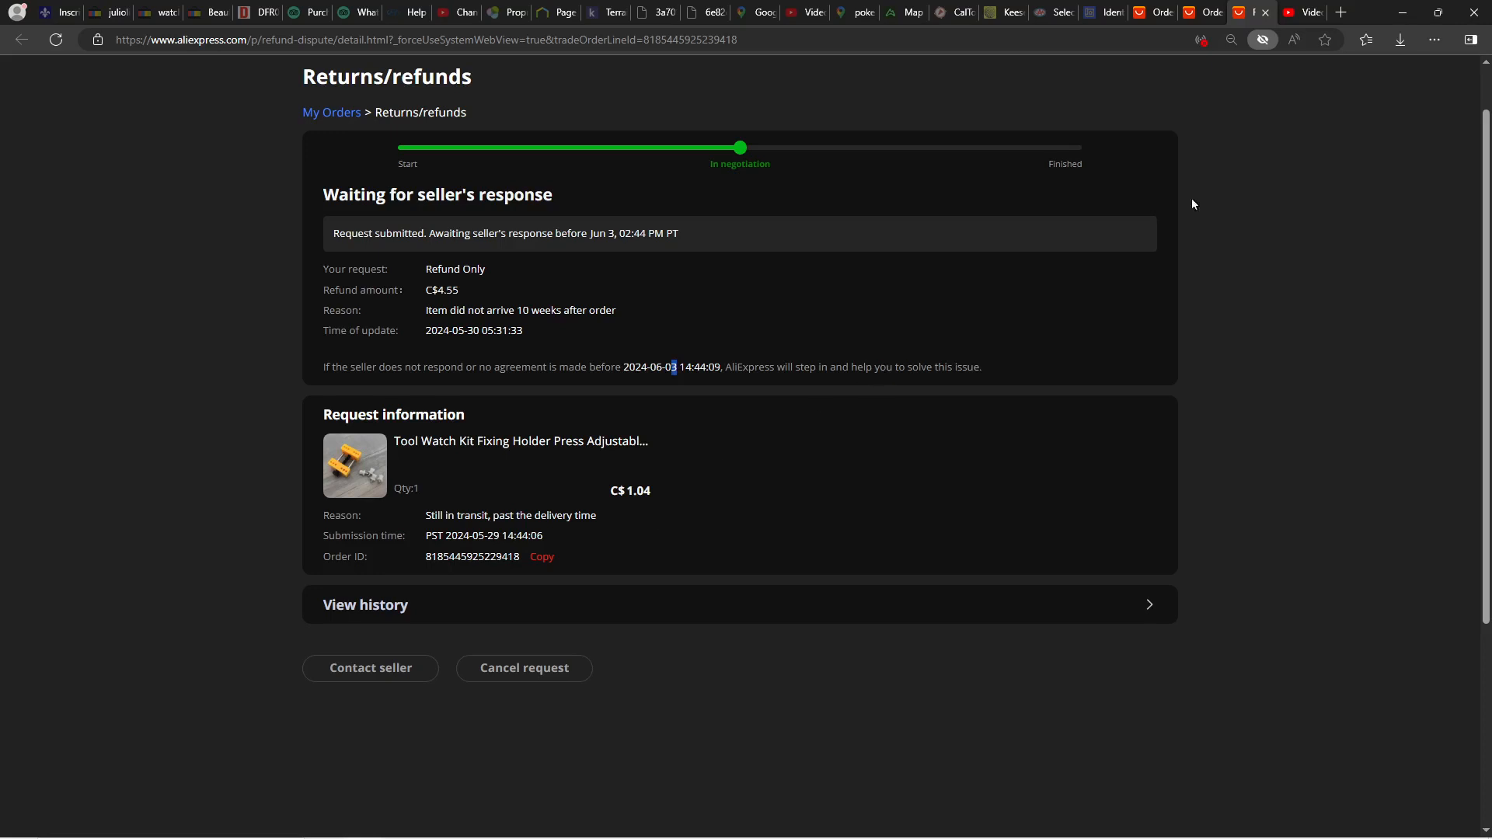
pyautogui.moveTo(762, 257)
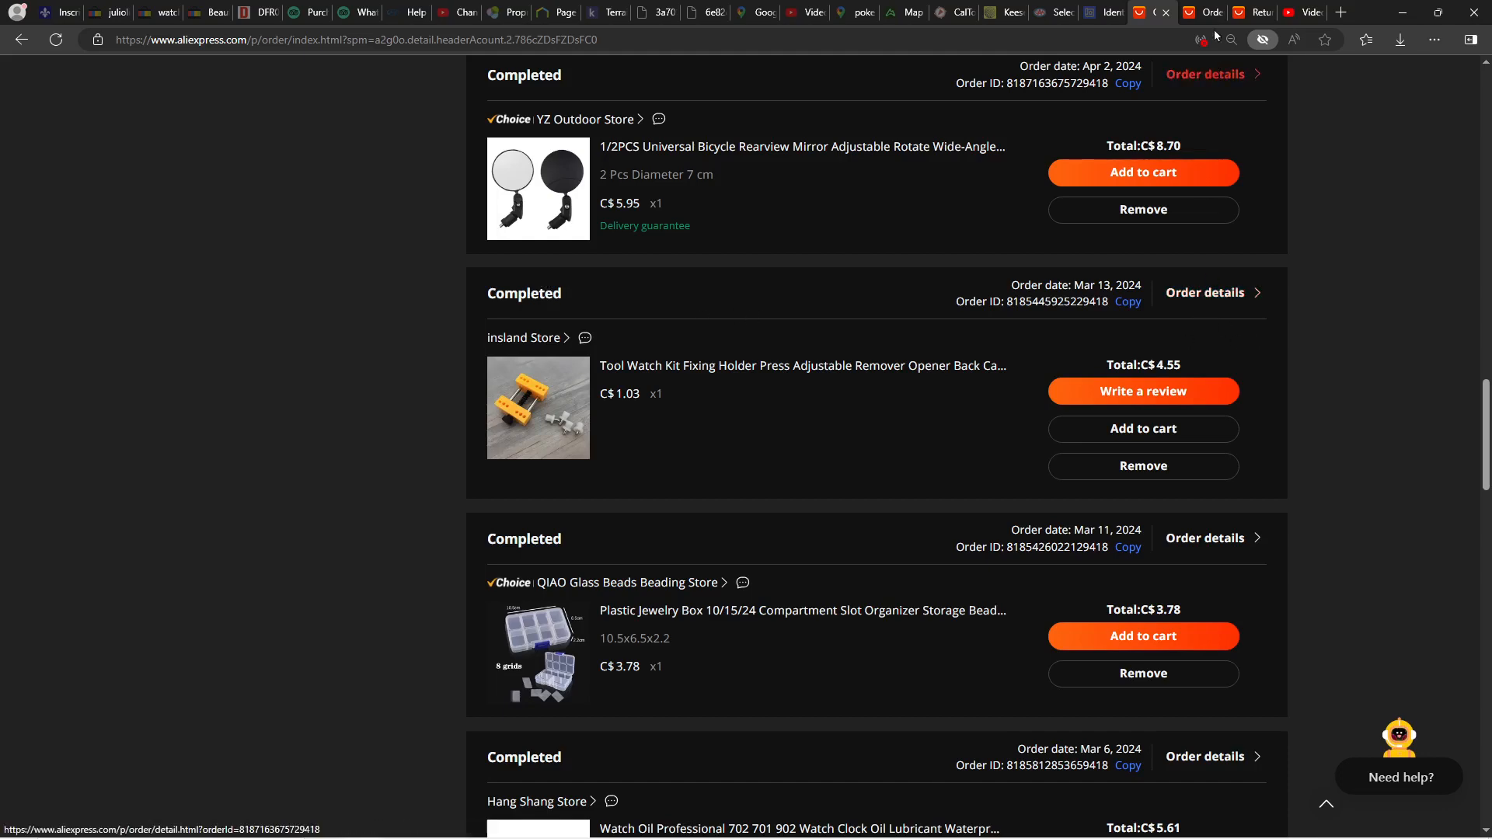
# - View the order details of the Tool Watch Kit Fixing Holder order (C$4.55, completed)
pyautogui.click(1205, 292)
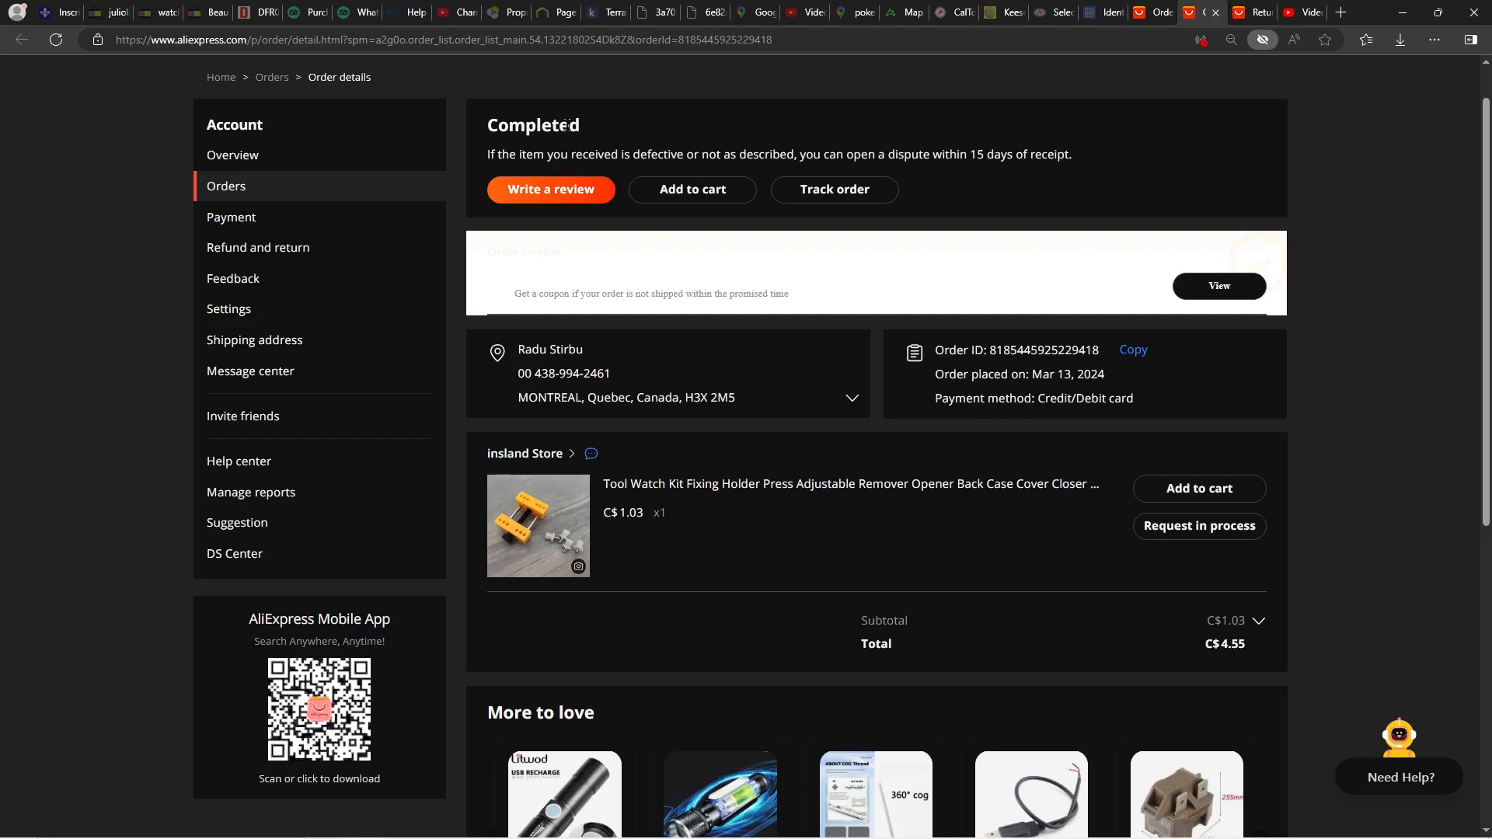
pyautogui.moveTo(786, 151)
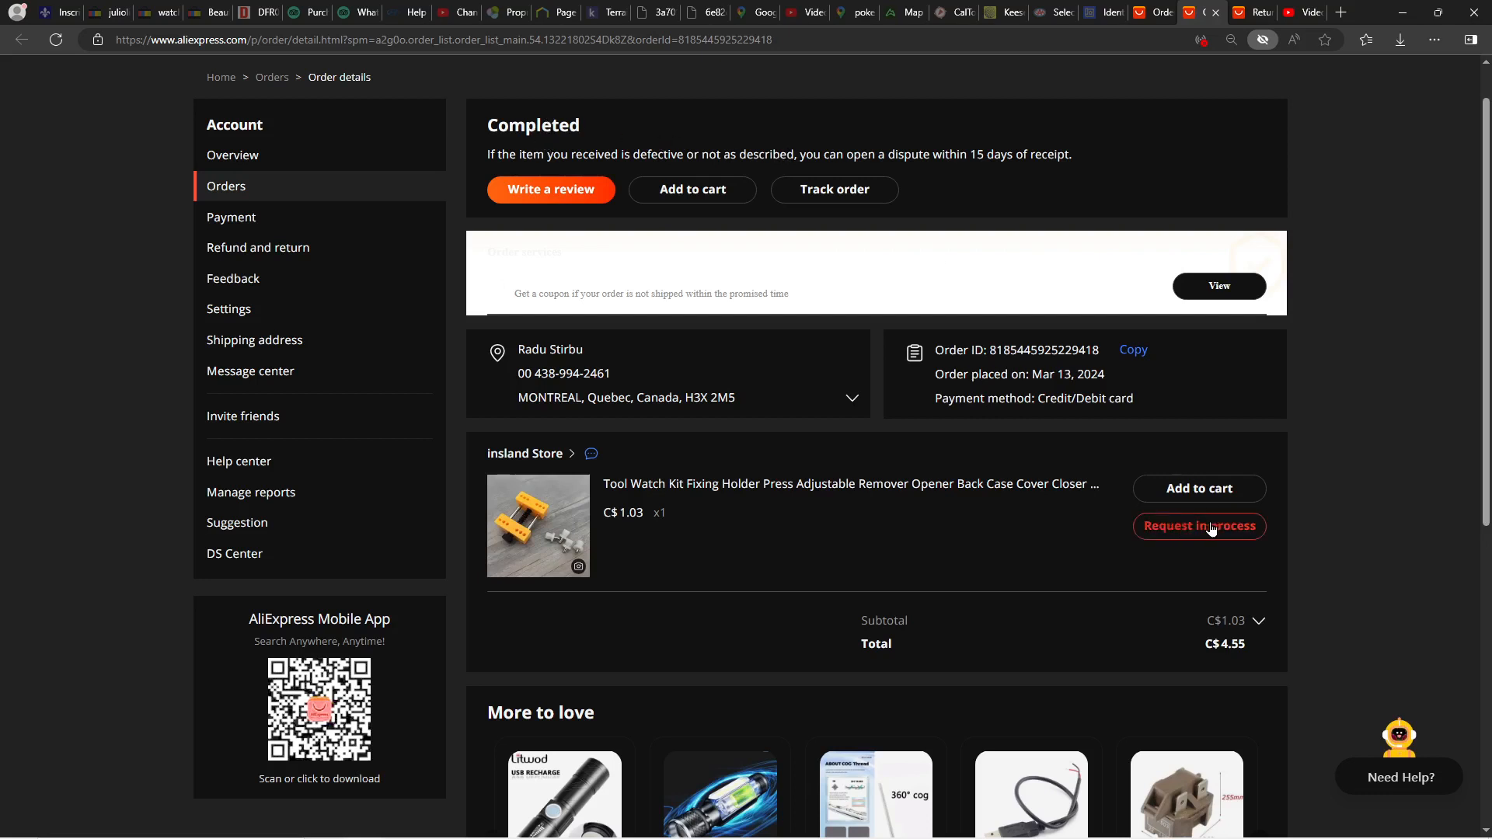
pyautogui.moveTo(1195, 536)
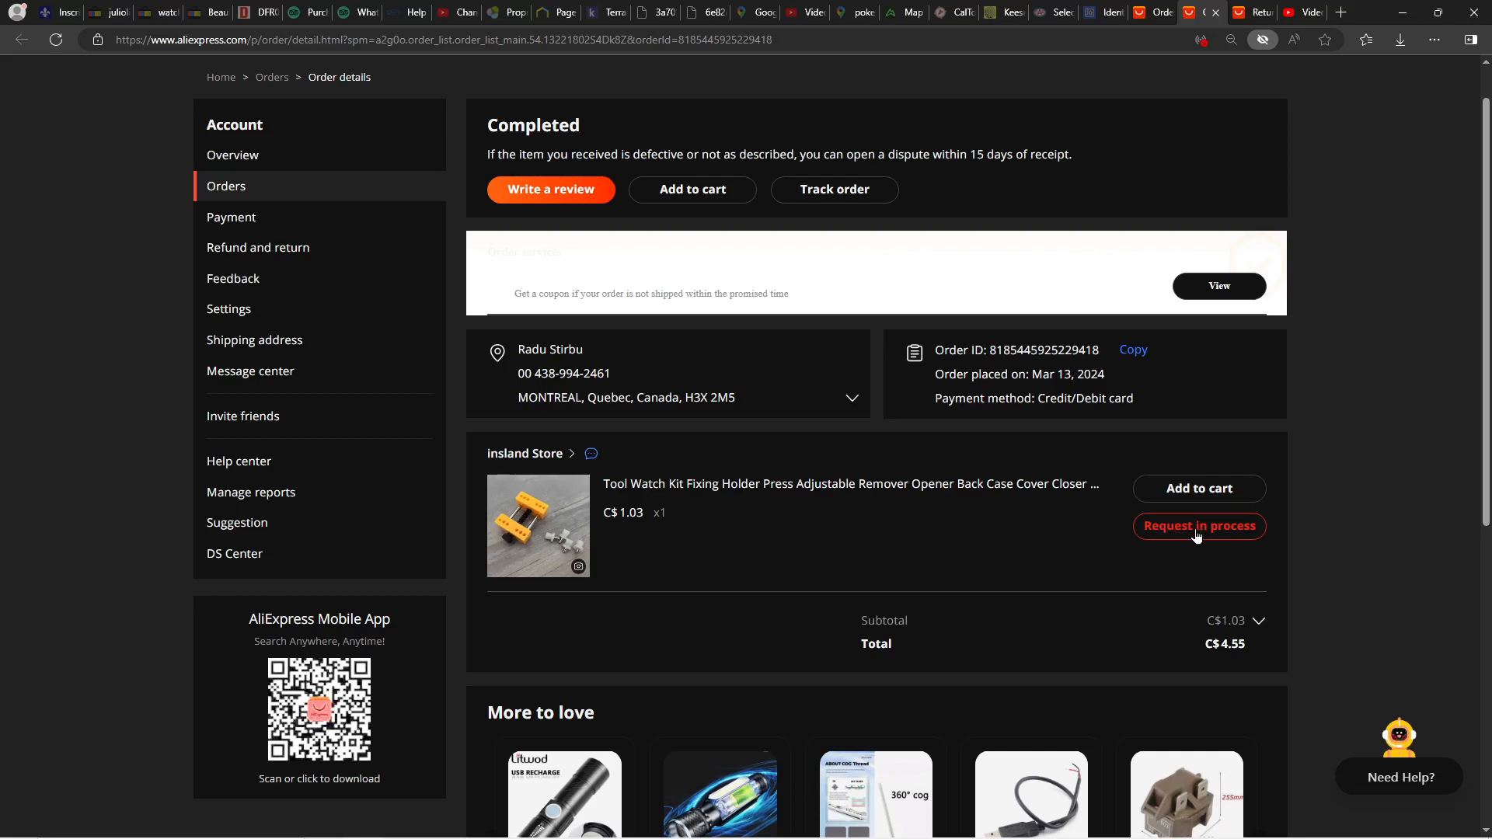
pyautogui.moveTo(1223, 533)
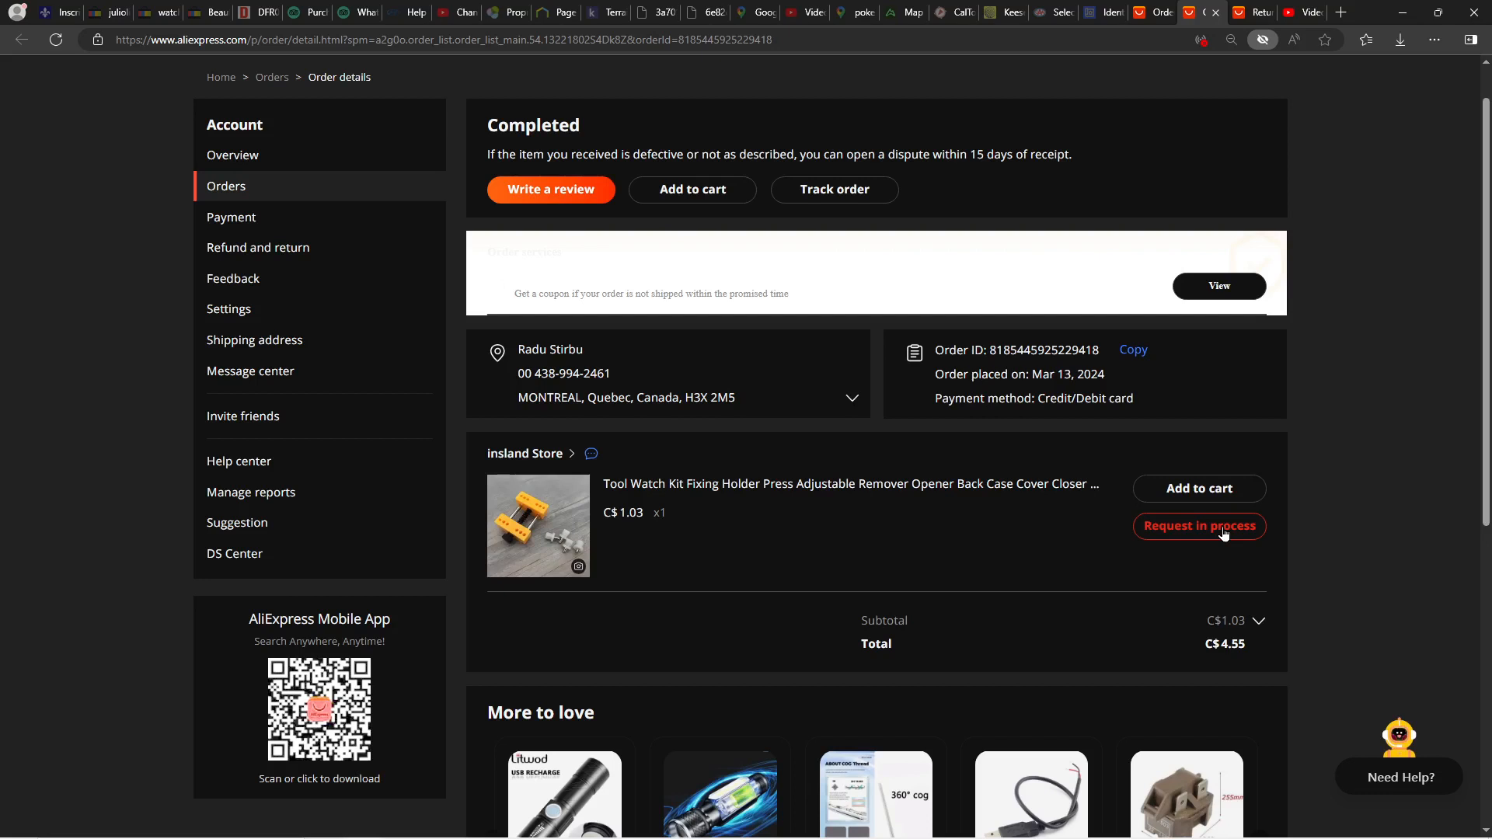
# - Return to the Returns/refunds page via 'Request in process', showing the full refund awaiting the seller
pyautogui.click(1198, 526)
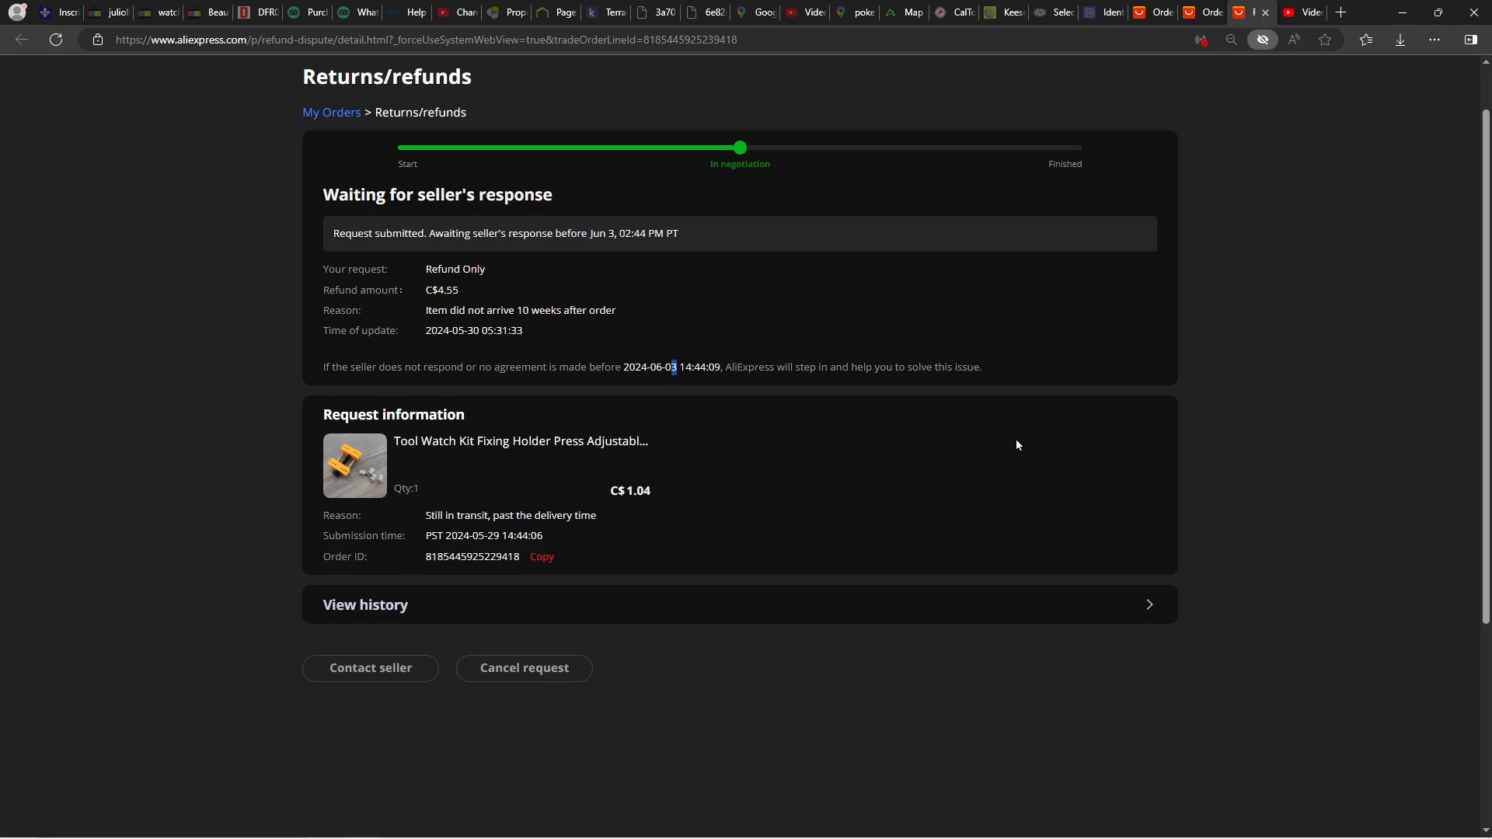
pyautogui.moveTo(655, 383)
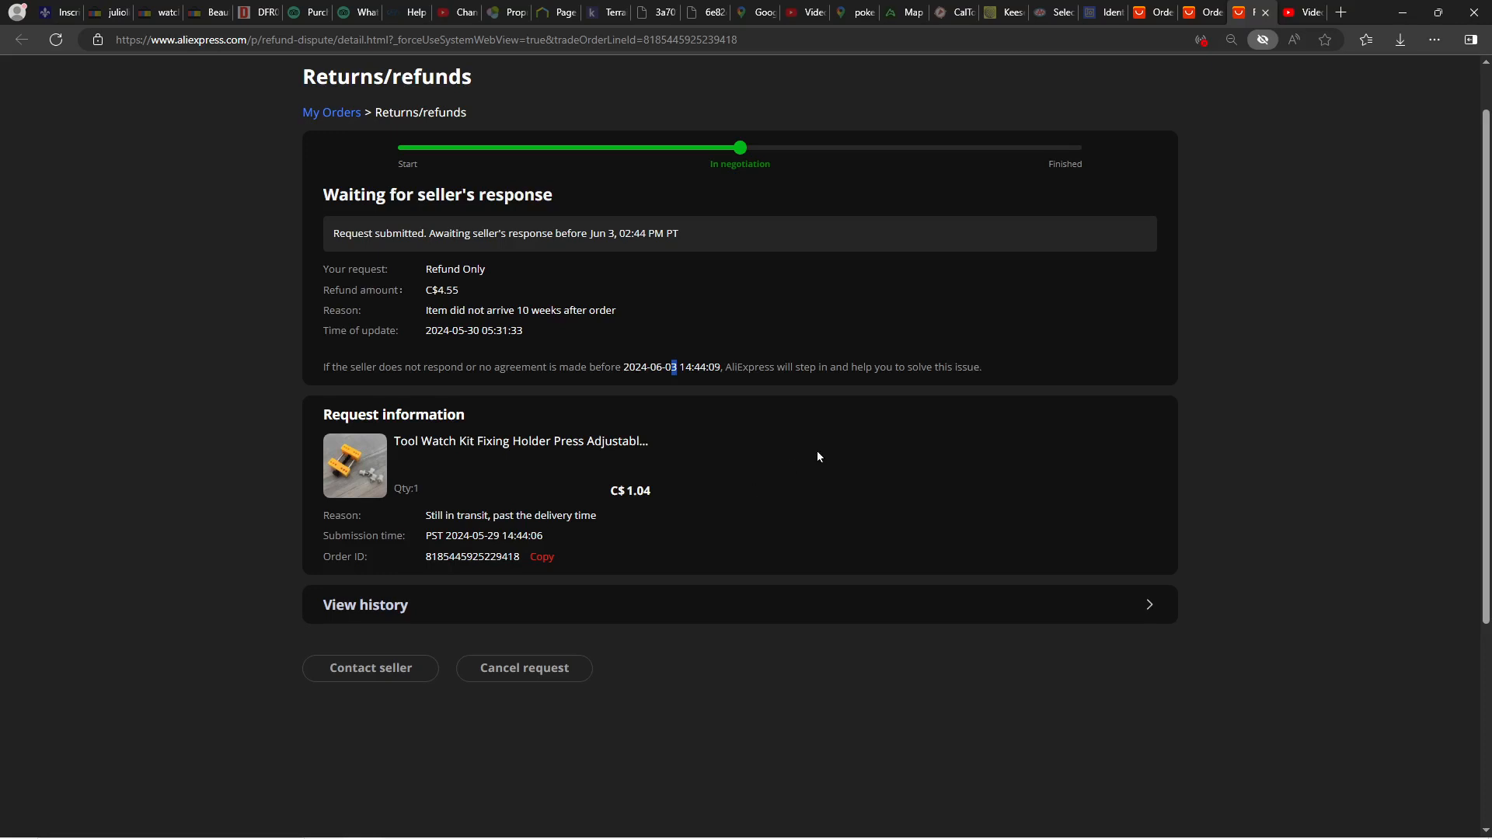
pyautogui.moveTo(855, 442)
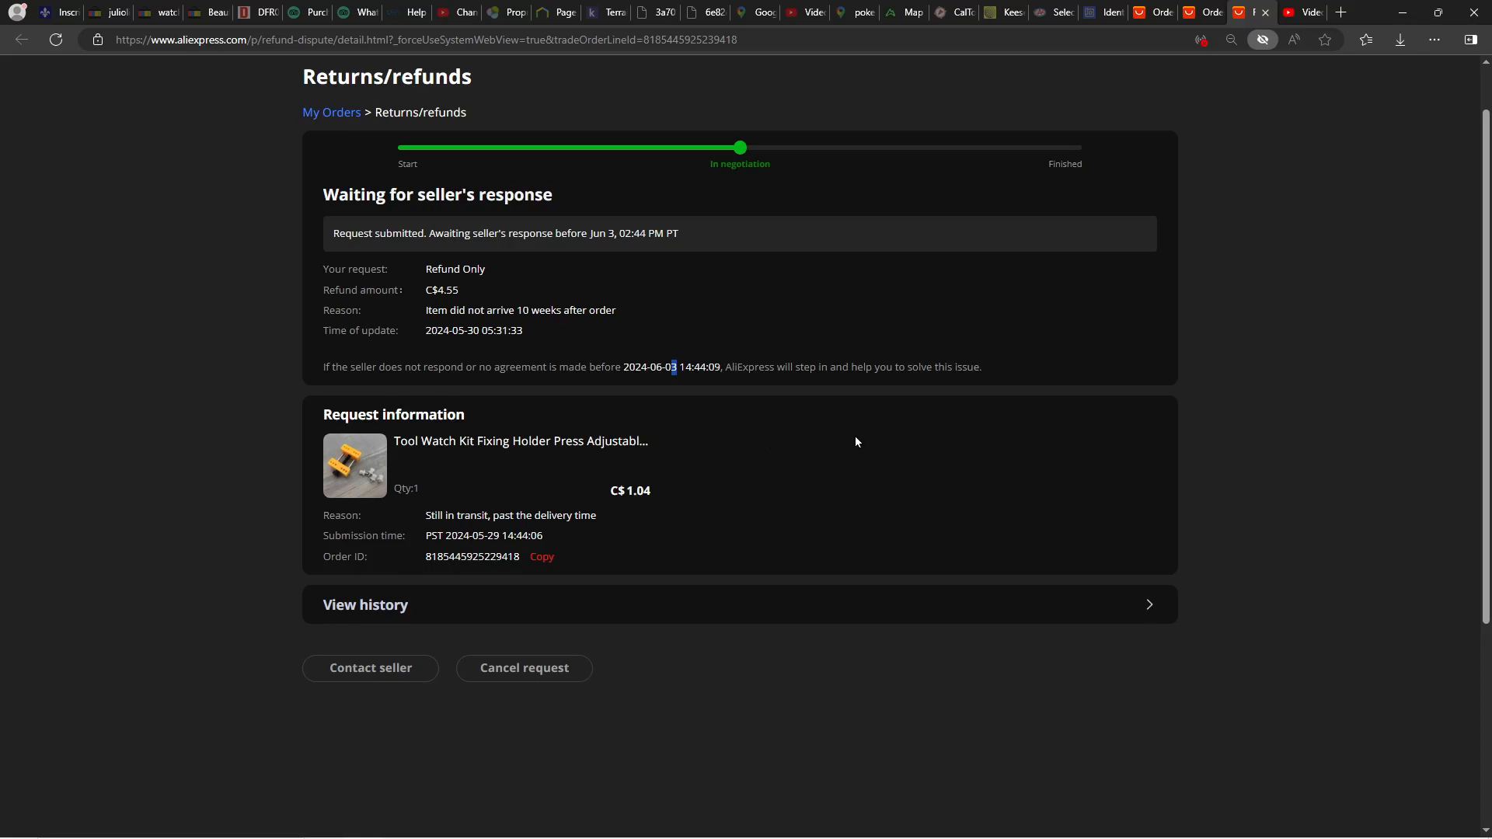
pyautogui.moveTo(849, 435)
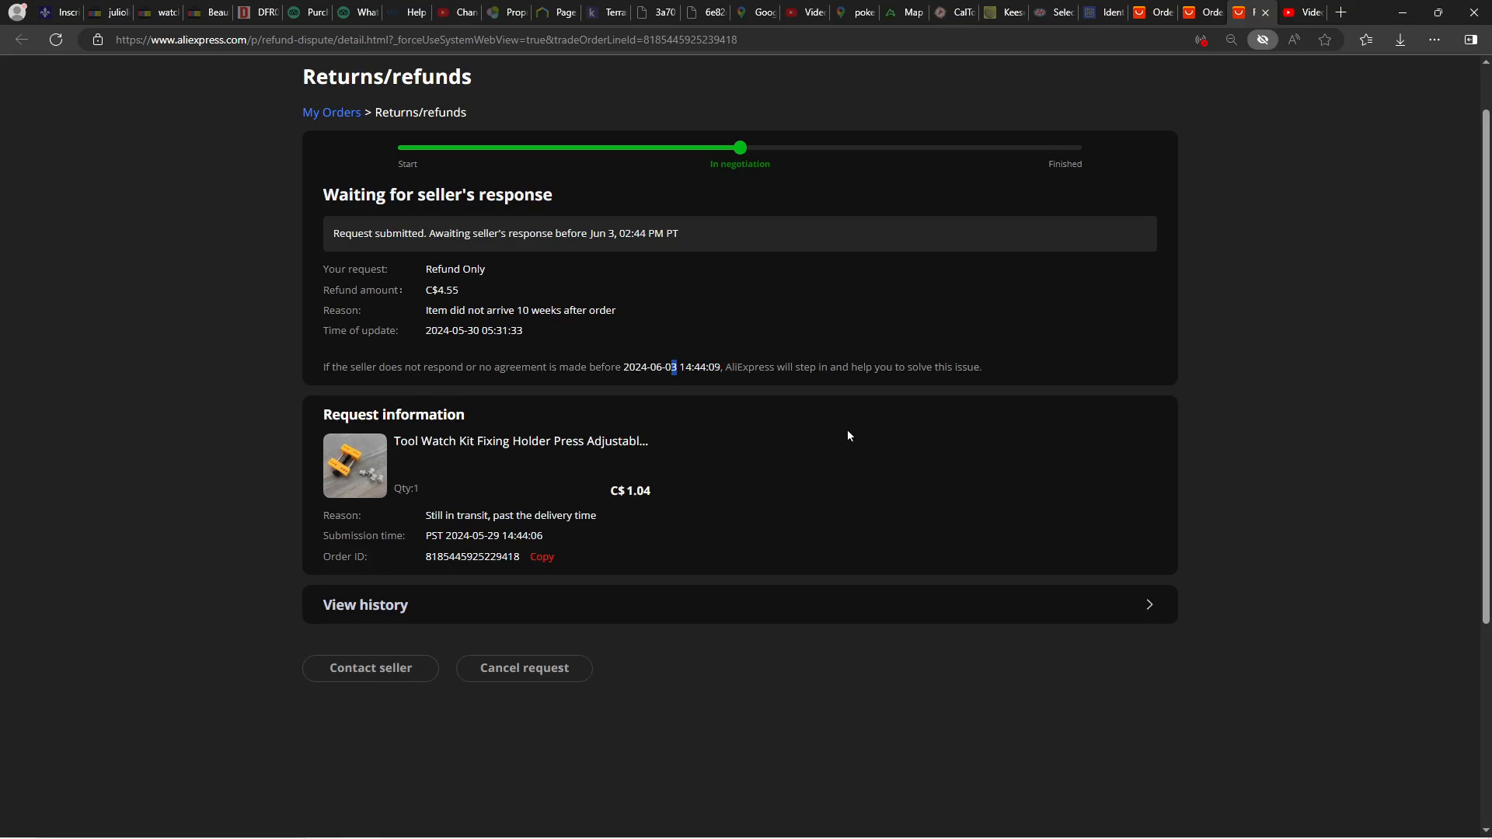
pyautogui.moveTo(875, 460)
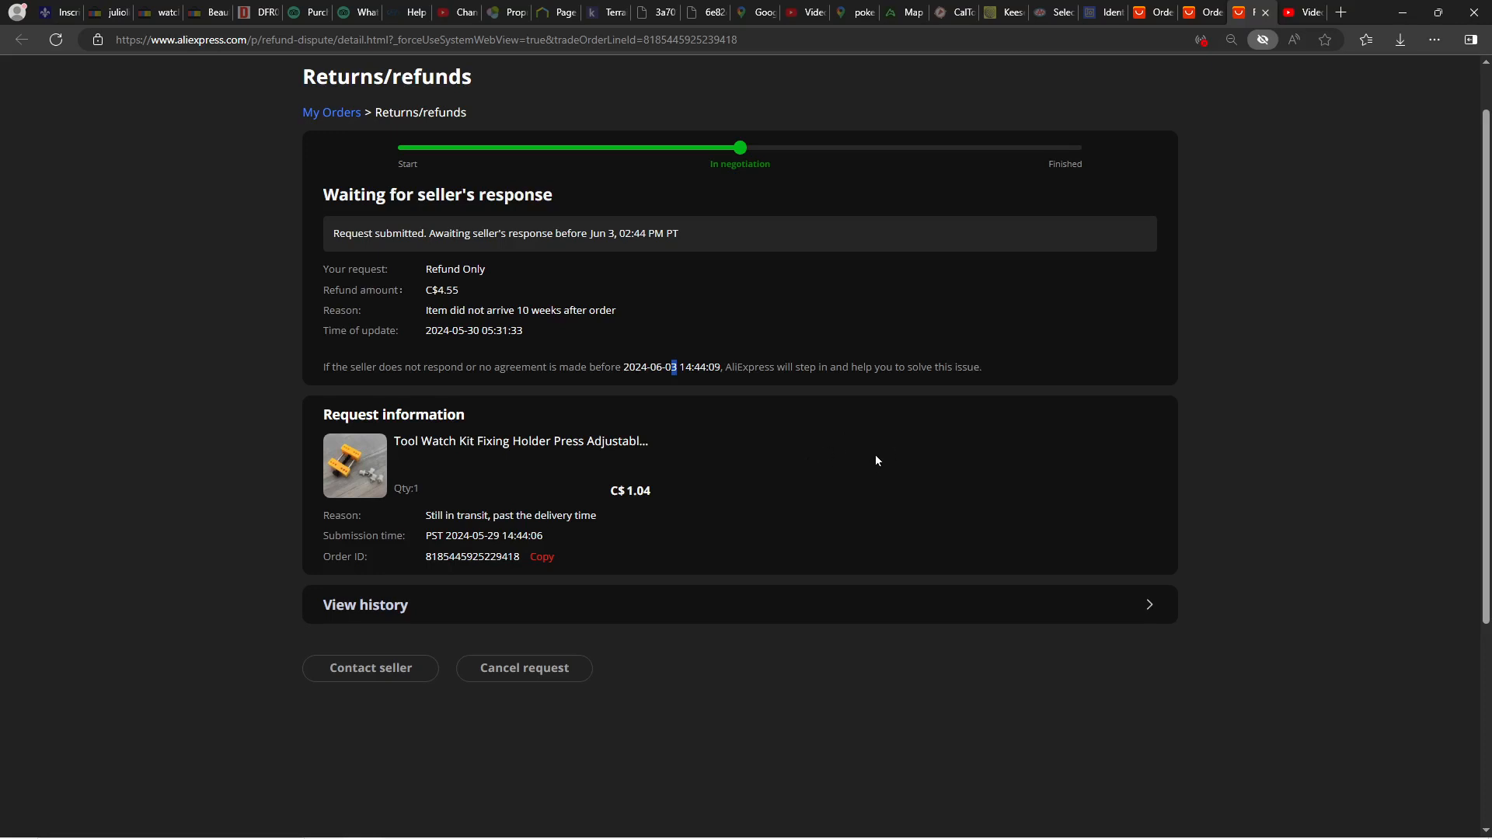
pyautogui.moveTo(860, 453)
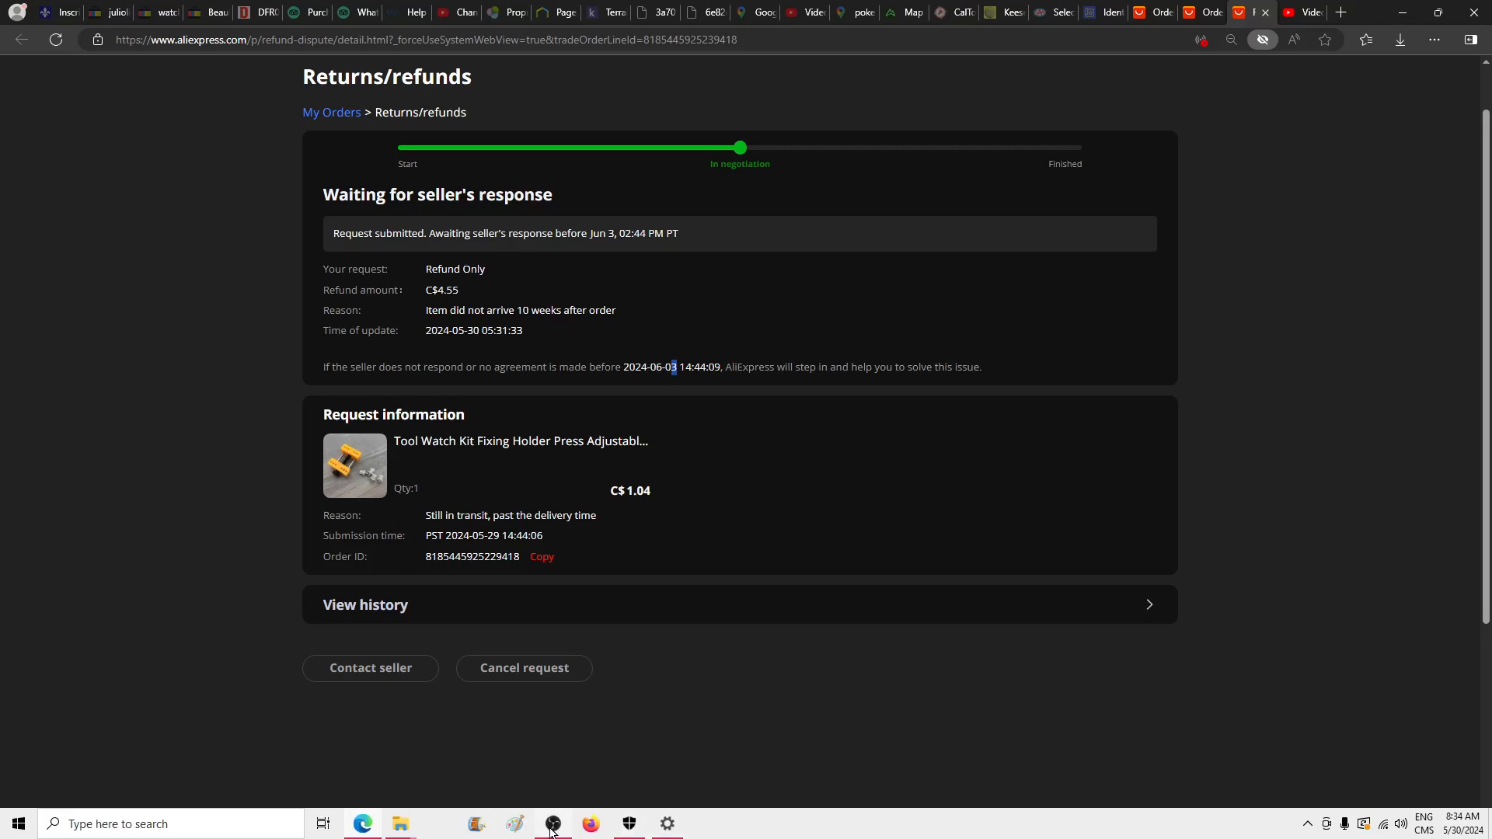
pyautogui.moveTo(551, 823)
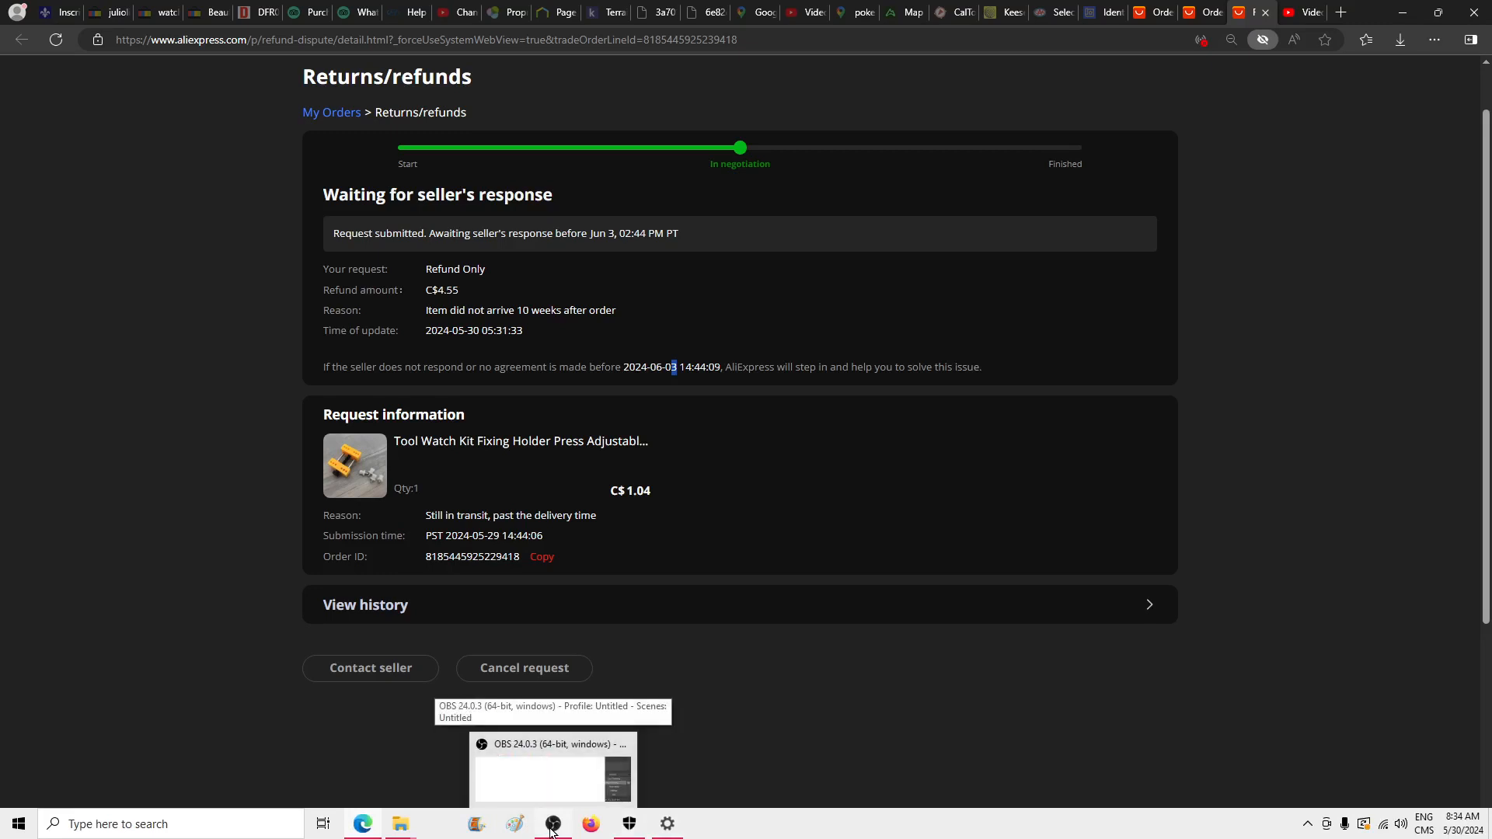